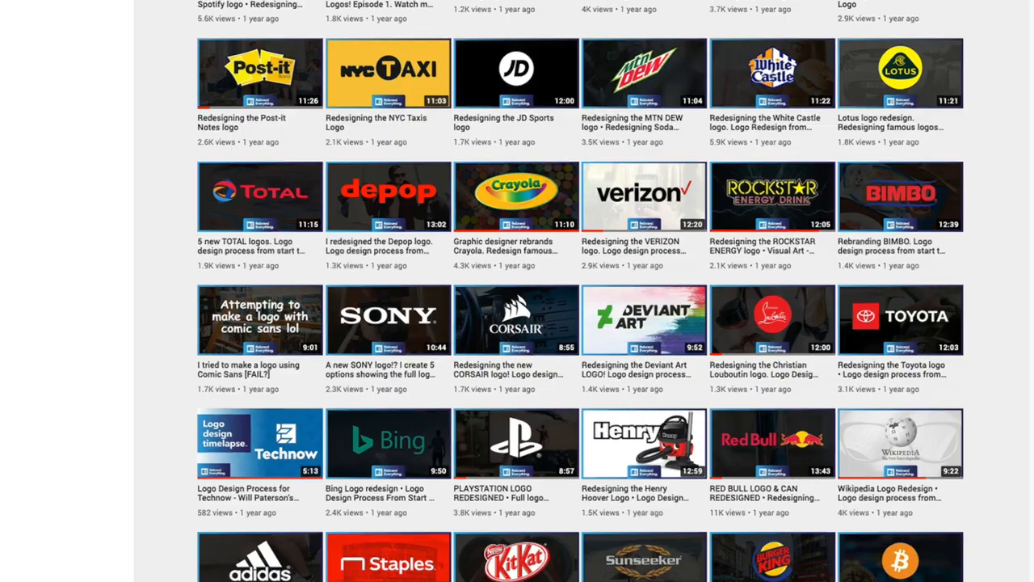
Apply Extrude & Bevel with Isometric Bottom position to the rectangle beneath the CE icon.
scroll("down", 3)
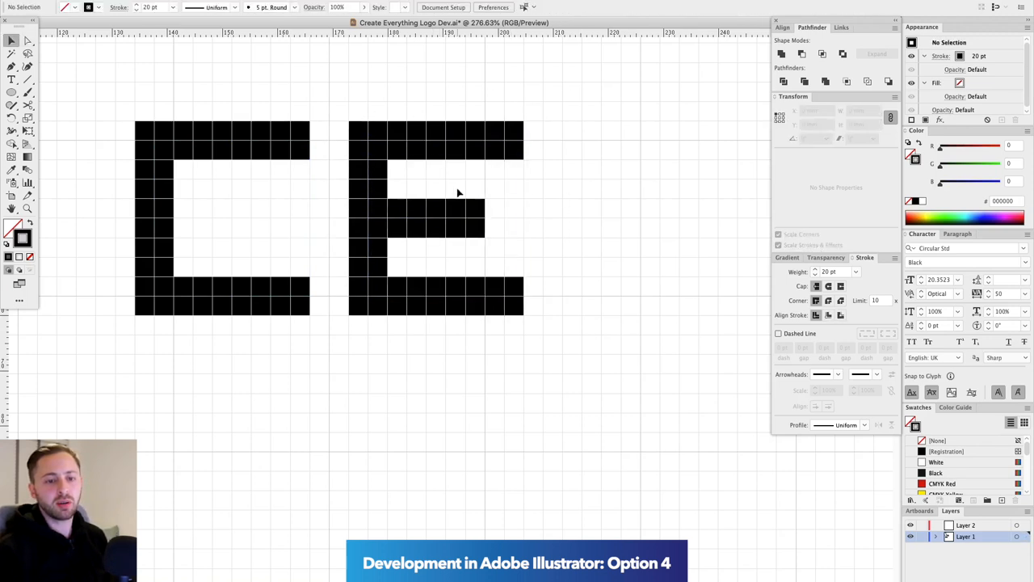
left_click(78, 51)
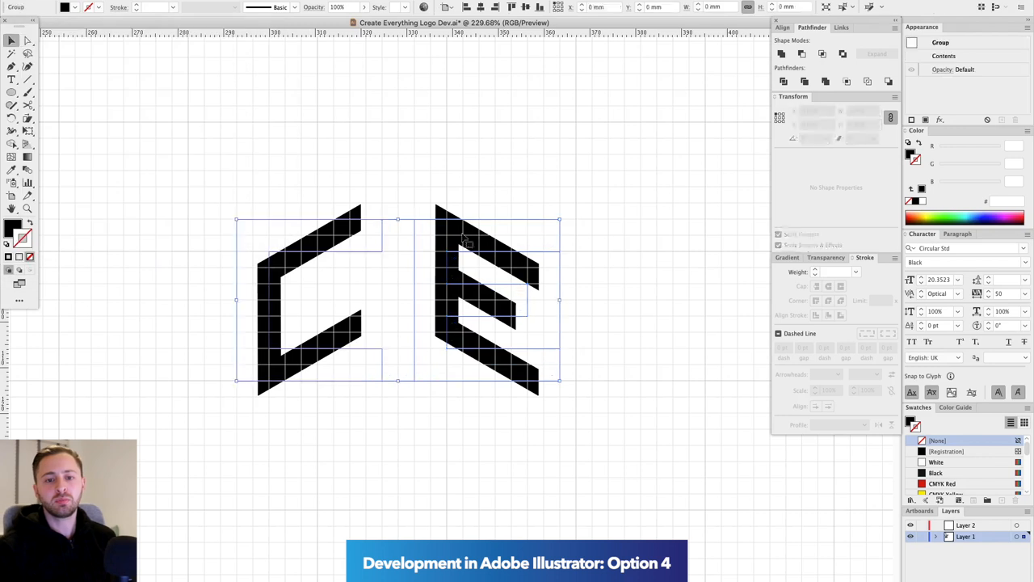
left_click(375, 382)
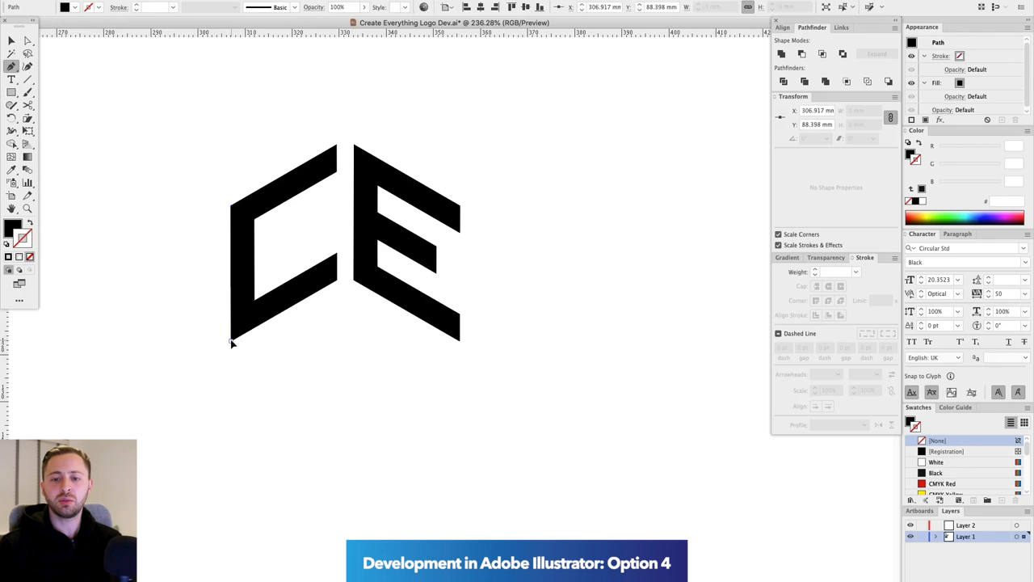
left_click(346, 242)
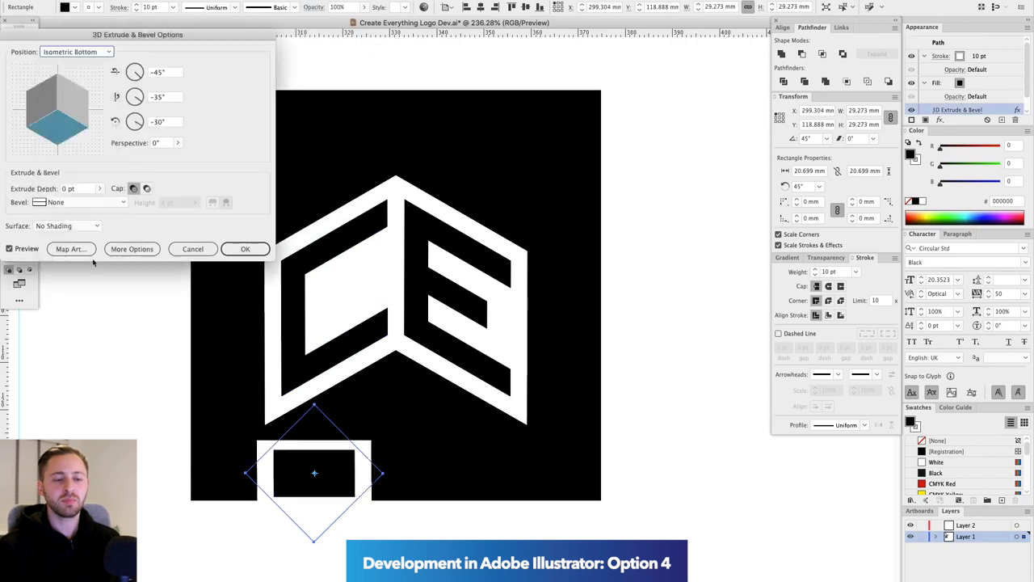
left_click(245, 249)
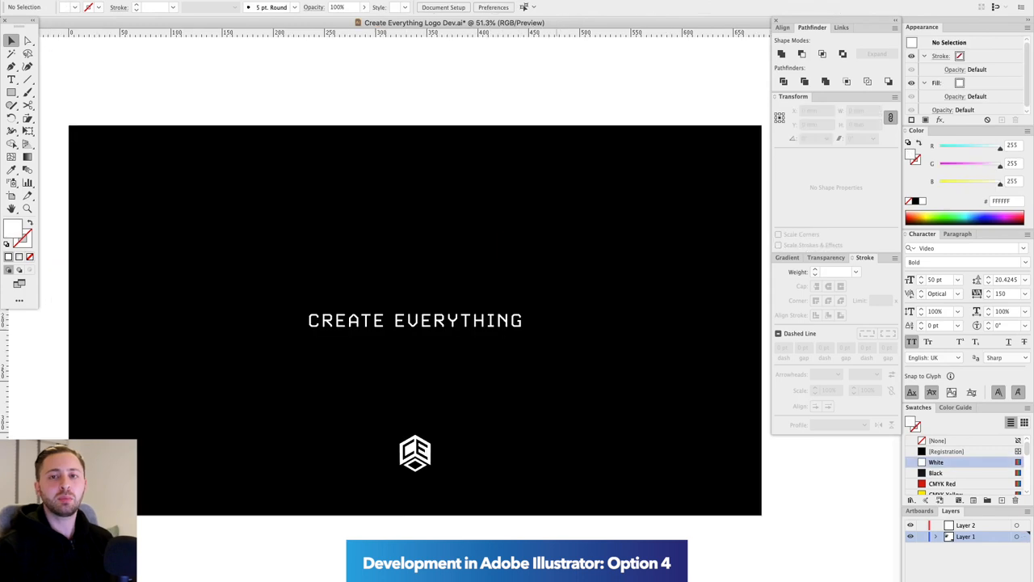
Select the CREATE EVERYTHING wordmark on the black banner.
left_click(416, 320)
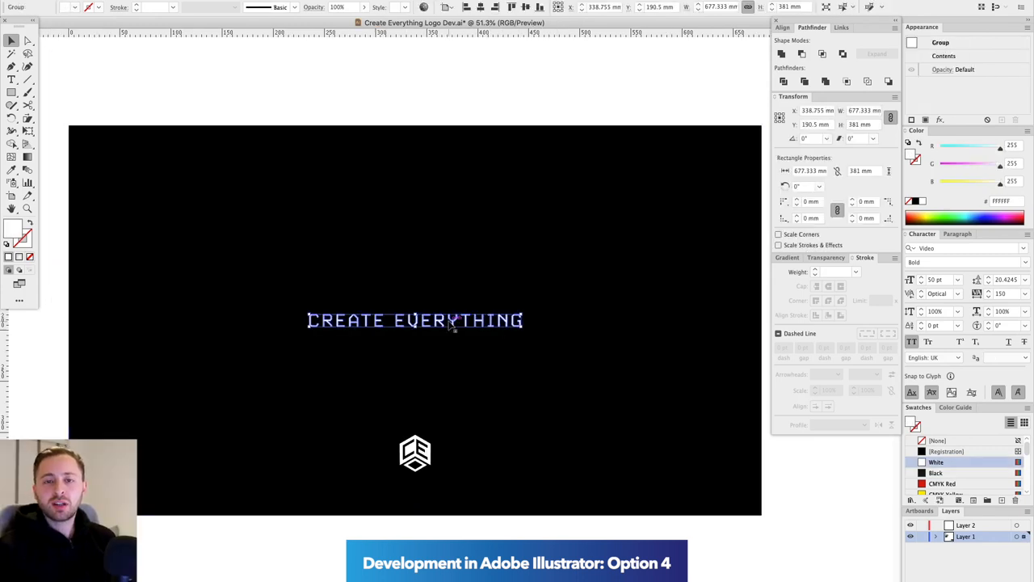